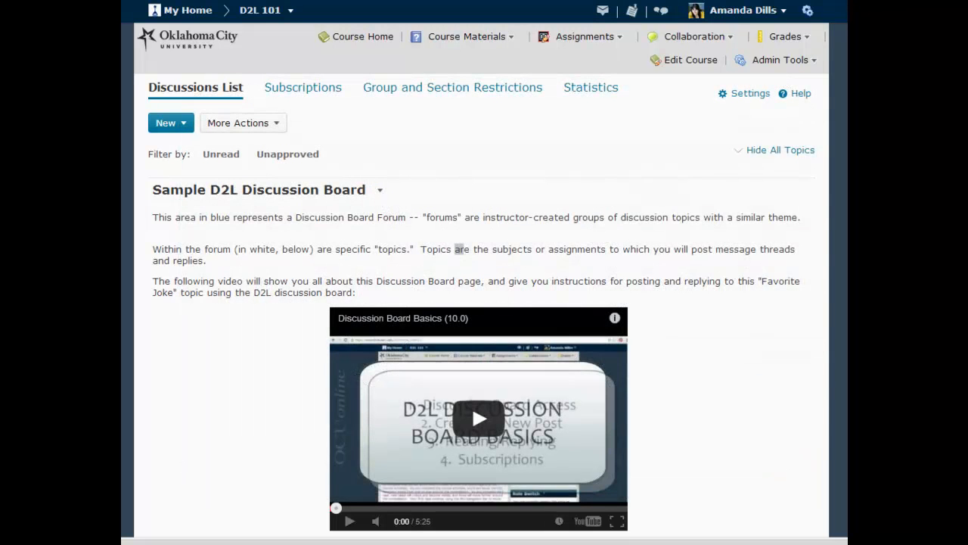
mouse_move(598, 154)
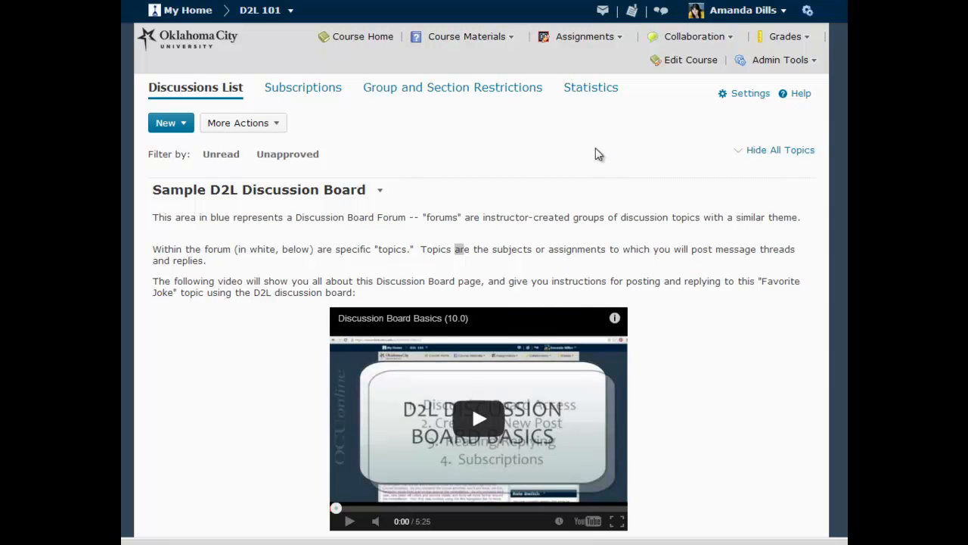
Open and close the Sample D2L Discussion Board forum's actions menu, then scroll to the joke topic.
scroll("down", 3)
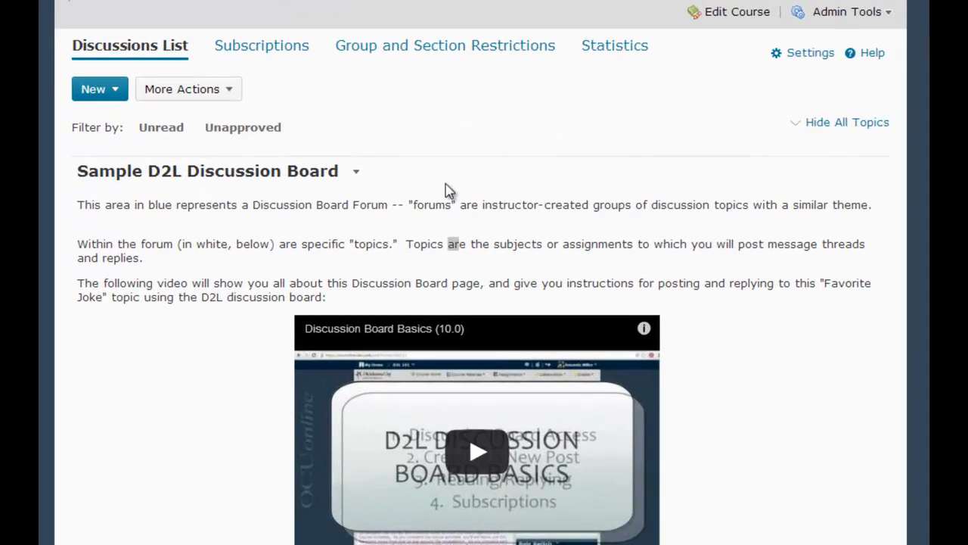
left_click(355, 171)
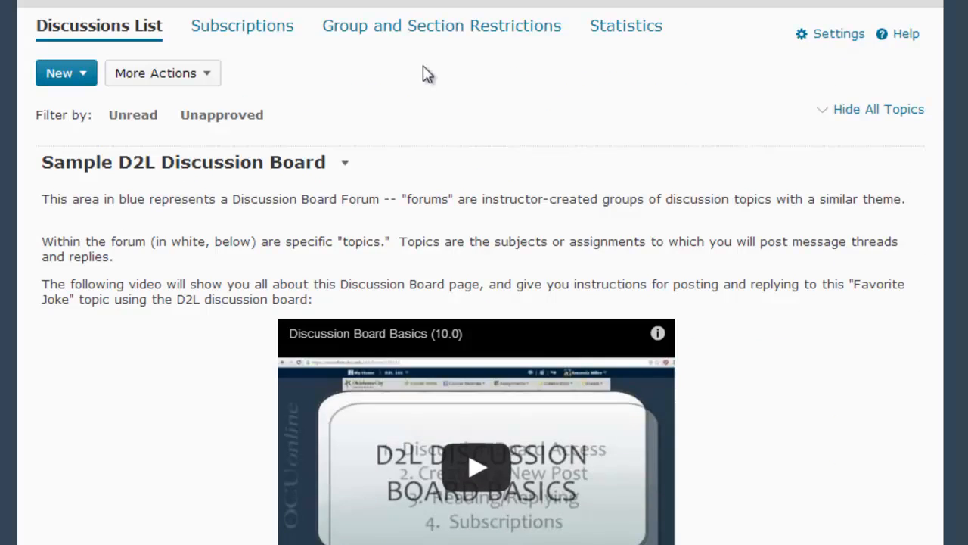
left_click(345, 162)
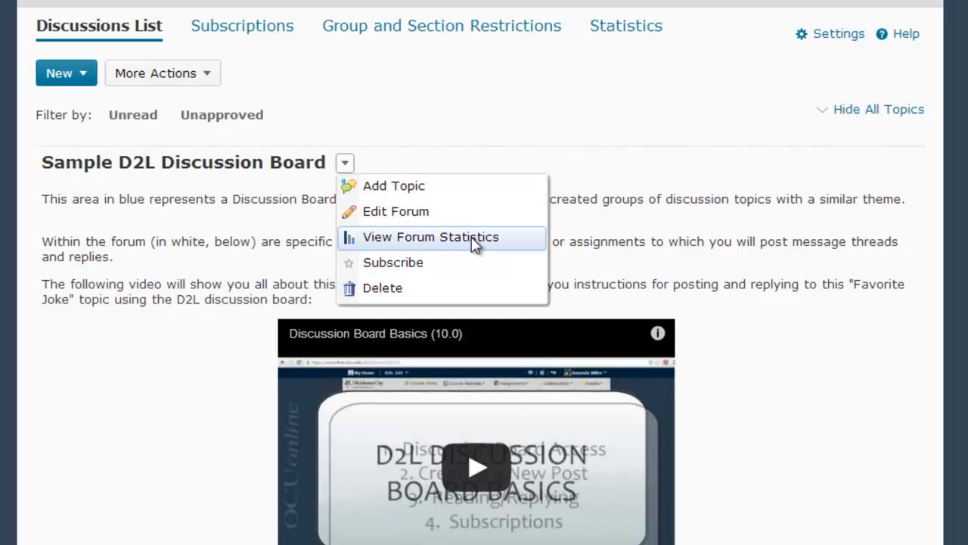
mouse_move(835, 498)
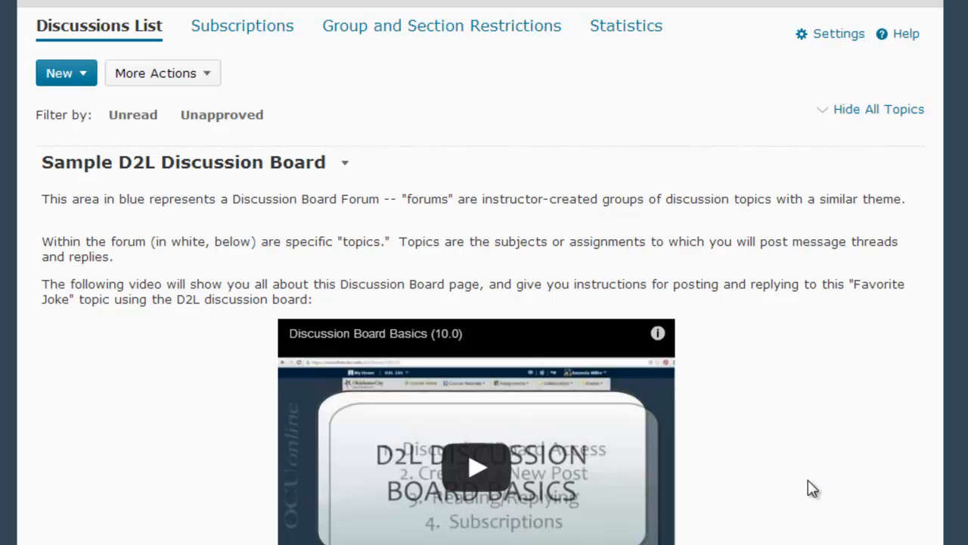
scroll("down", 3)
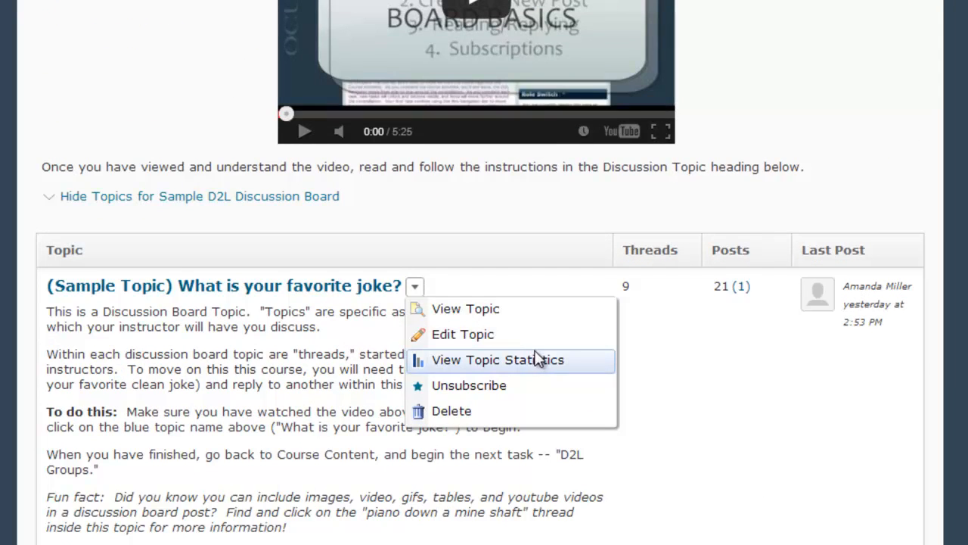
mouse_move(537, 364)
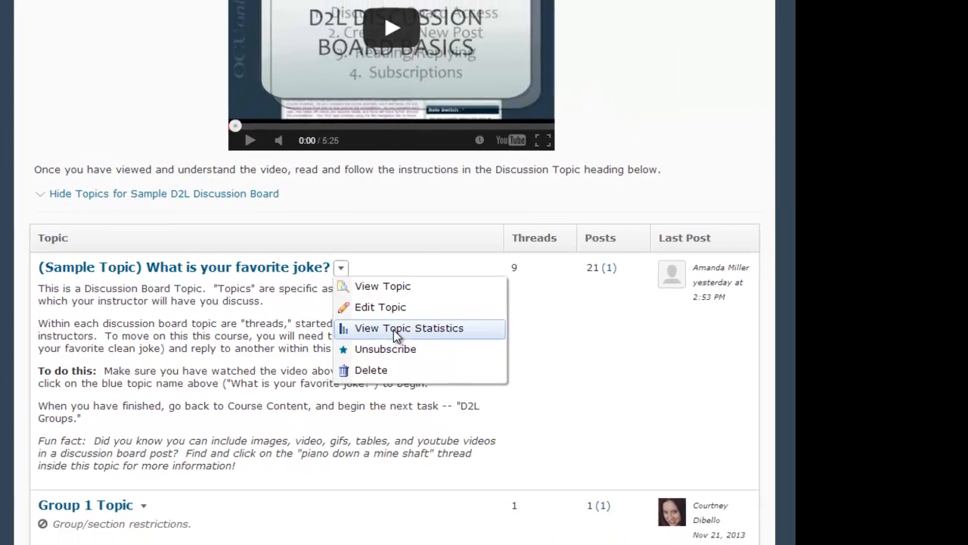
Choose View Topic Statistics for 'What is your favorite joke?' and scroll through the User Statistics table.
left_click(408, 328)
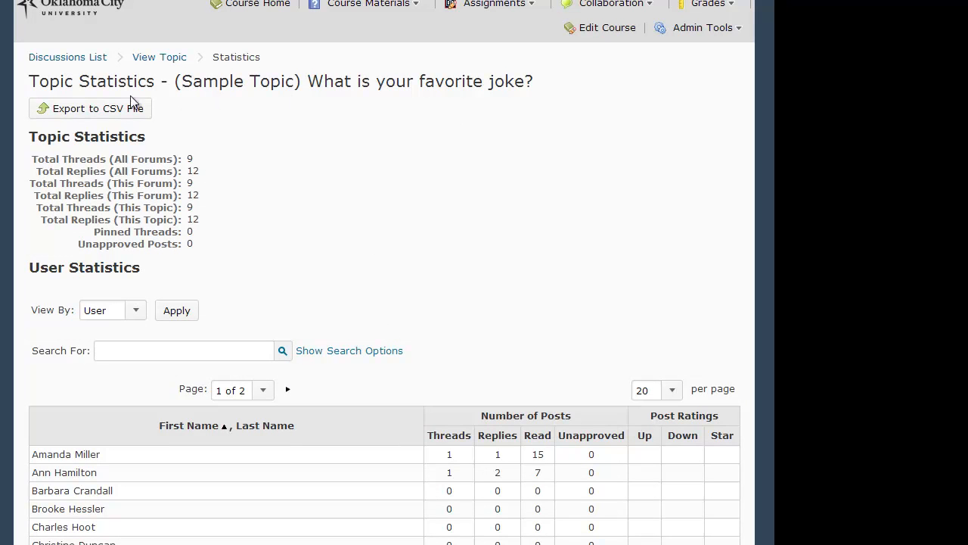
mouse_move(4, 299)
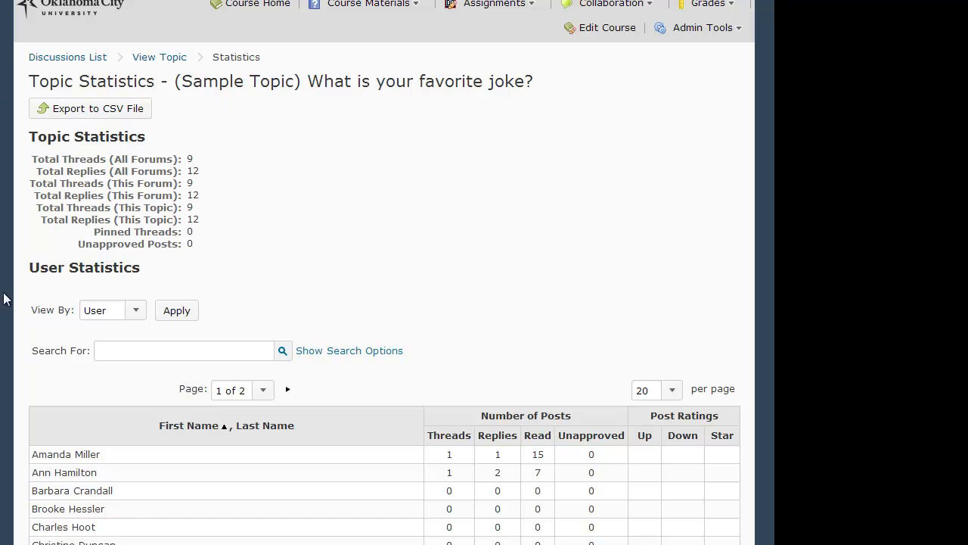
mouse_move(139, 157)
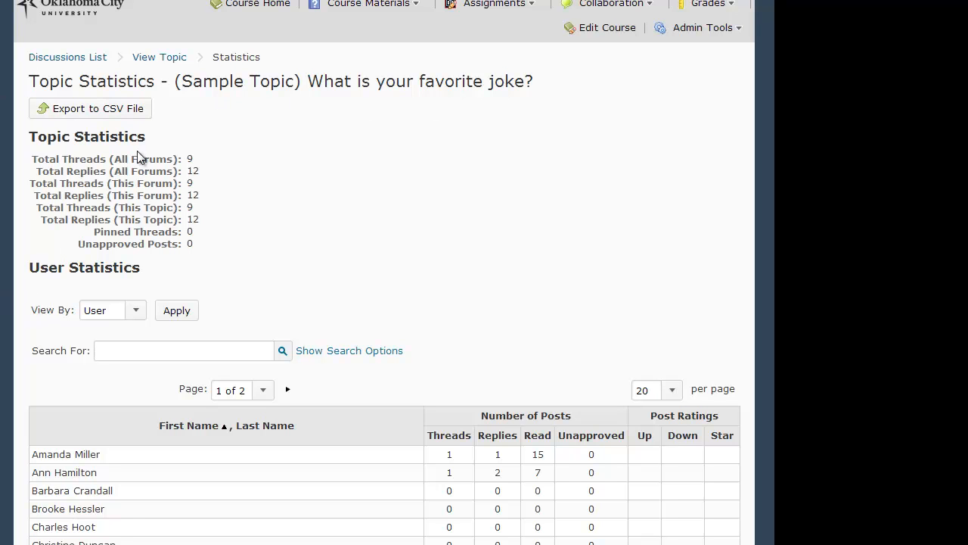
mouse_move(429, 299)
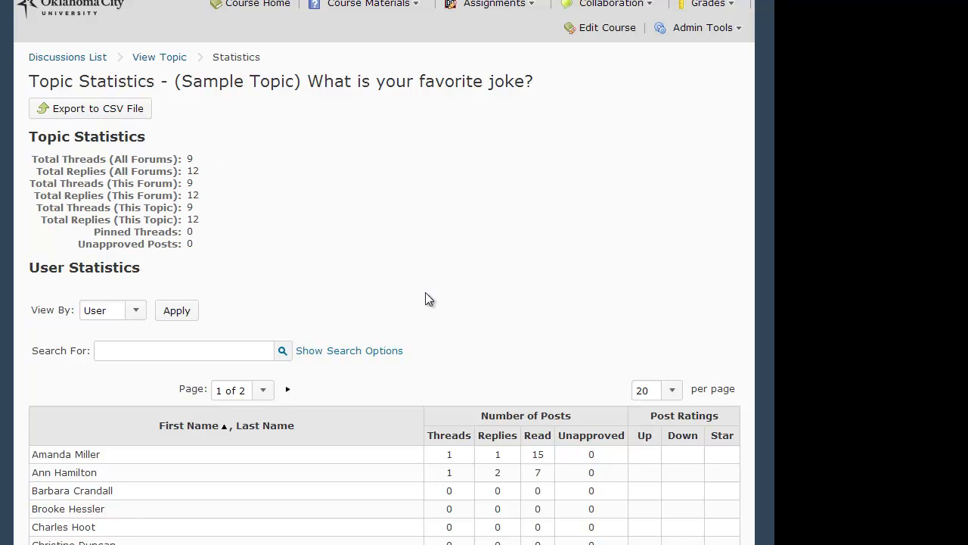
scroll("down", 3)
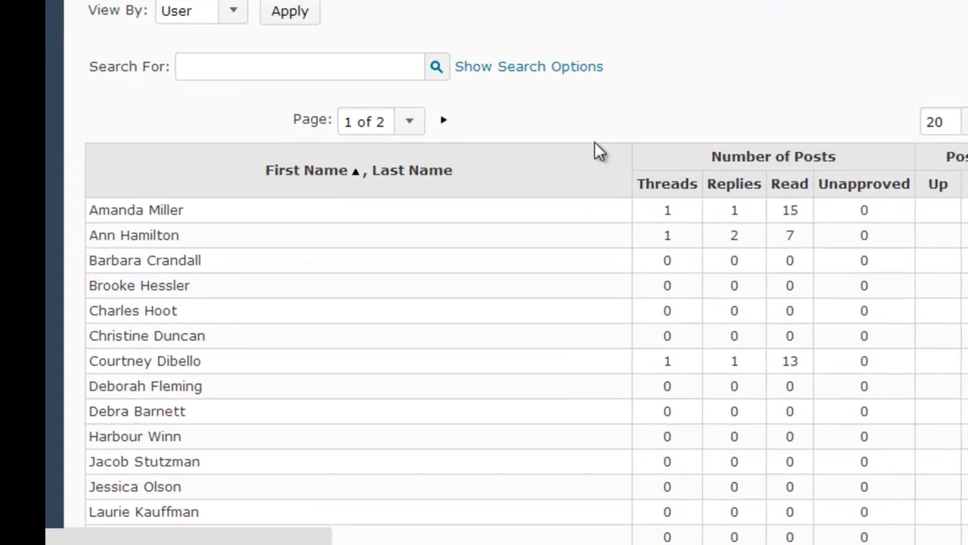
mouse_move(734, 184)
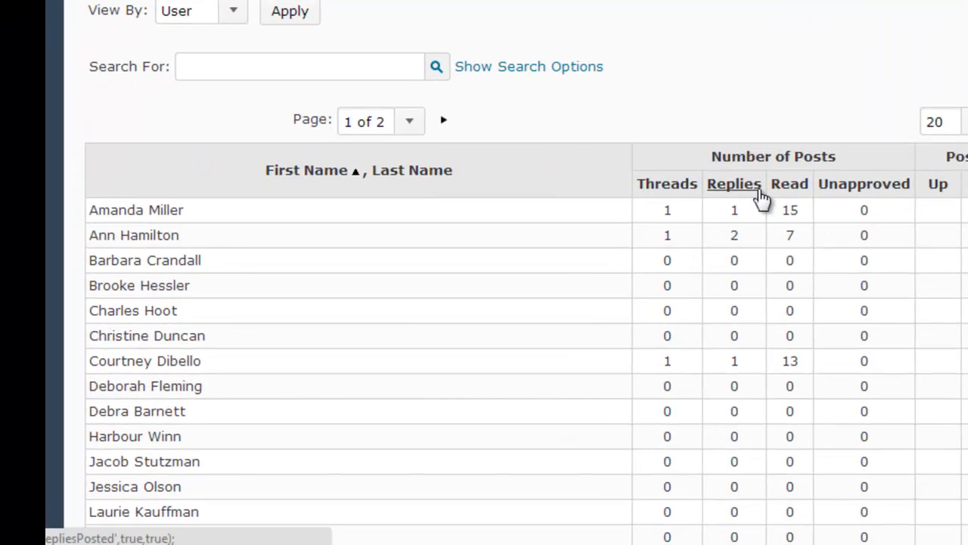
mouse_move(734, 184)
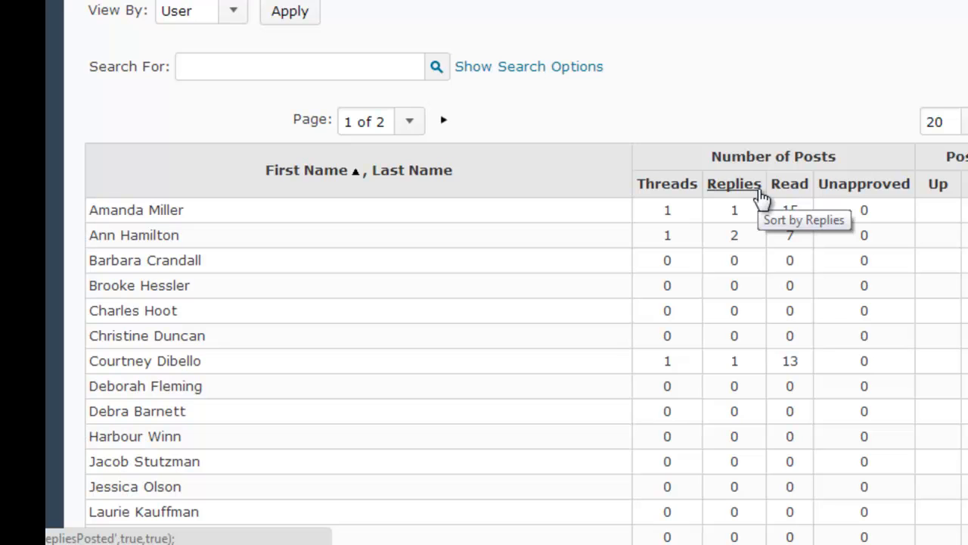
mouse_move(772, 209)
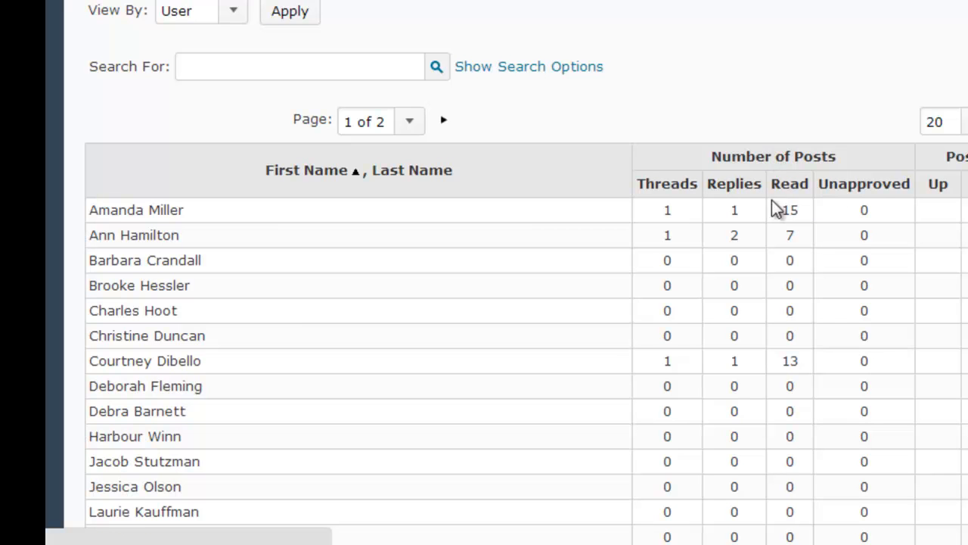
mouse_move(779, 210)
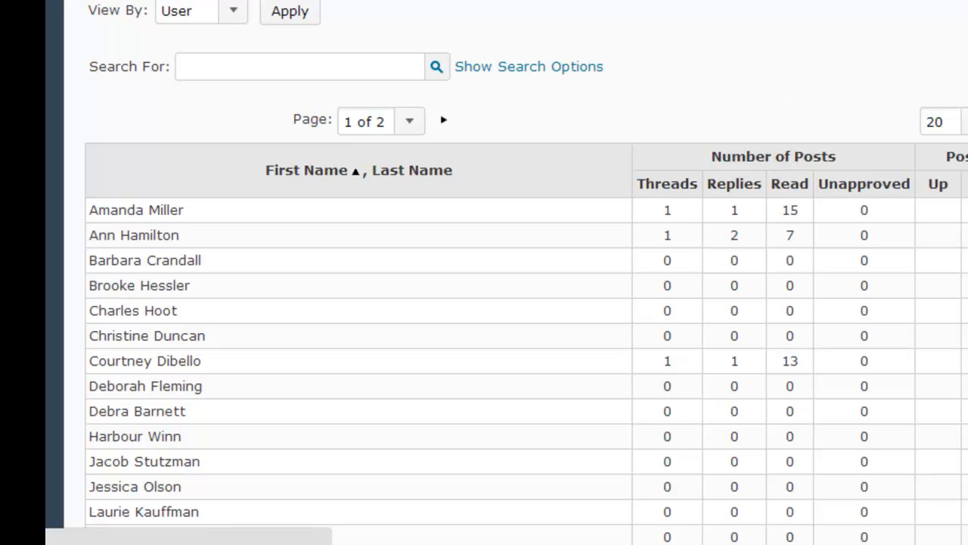
mouse_move(687, 140)
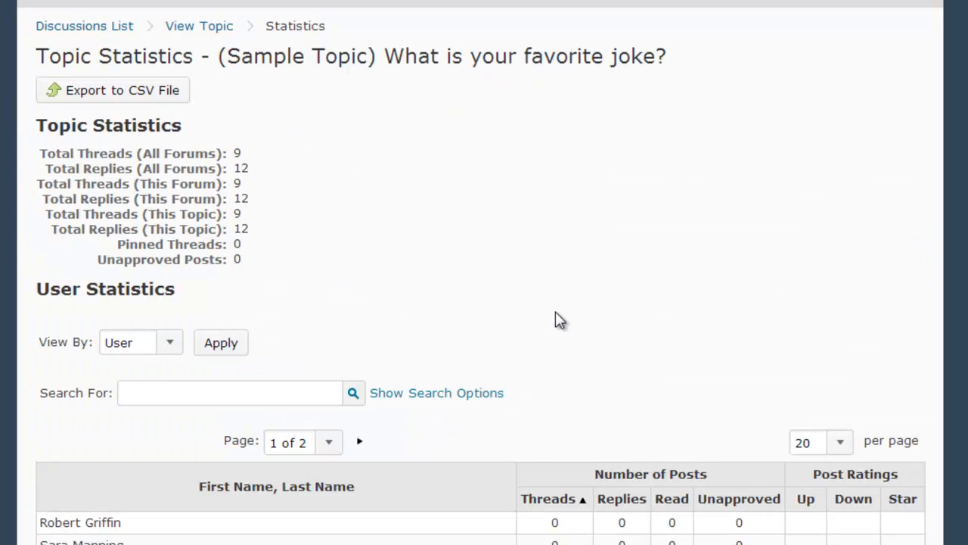
scroll("down", 3)
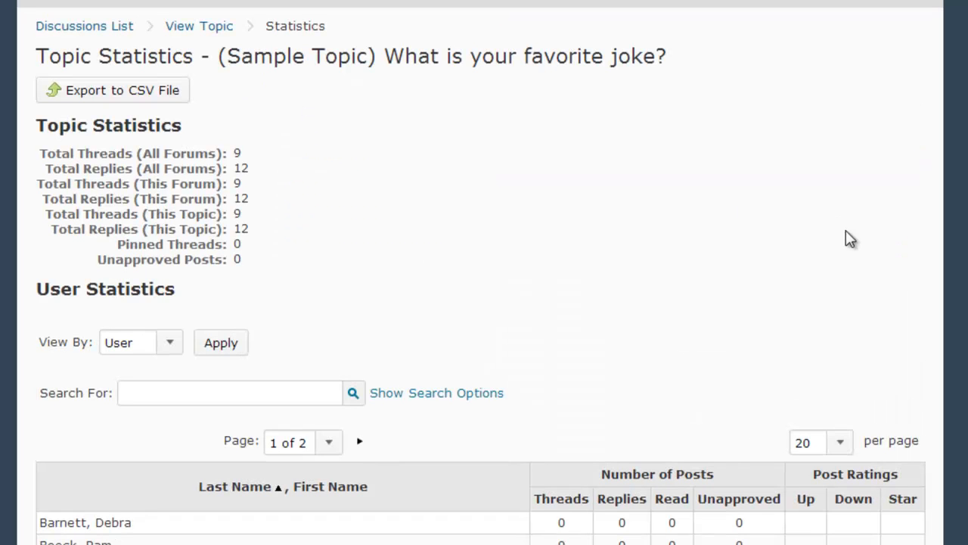
scroll("down", 3)
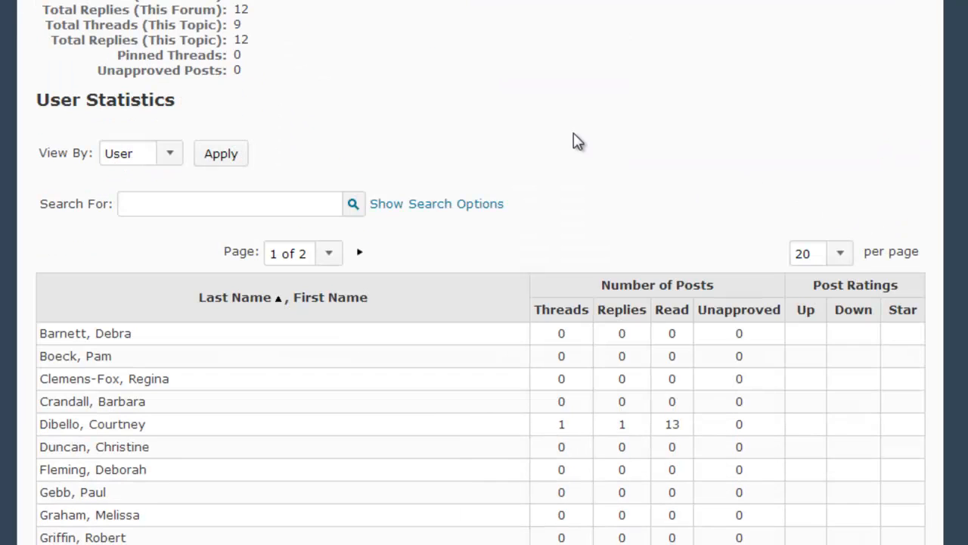
mouse_move(585, 87)
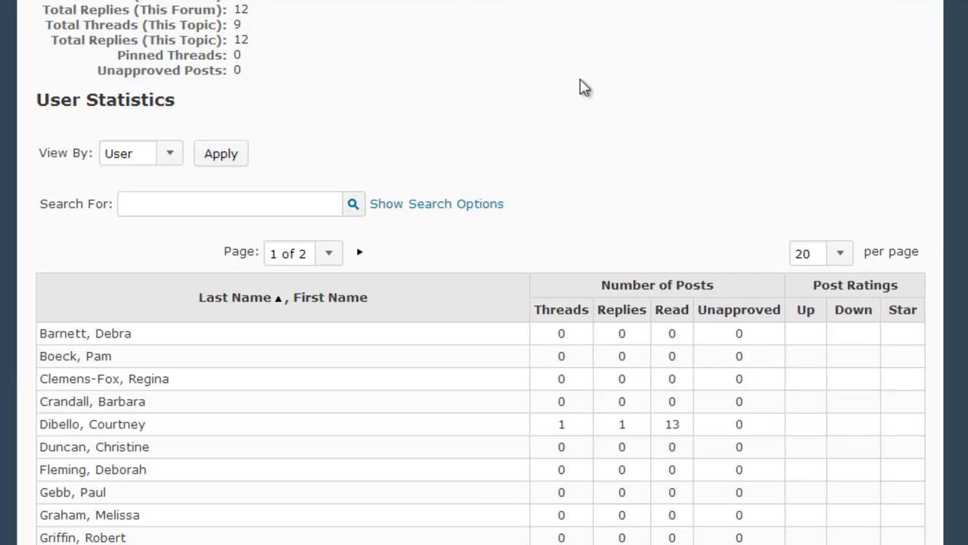
mouse_move(562, 310)
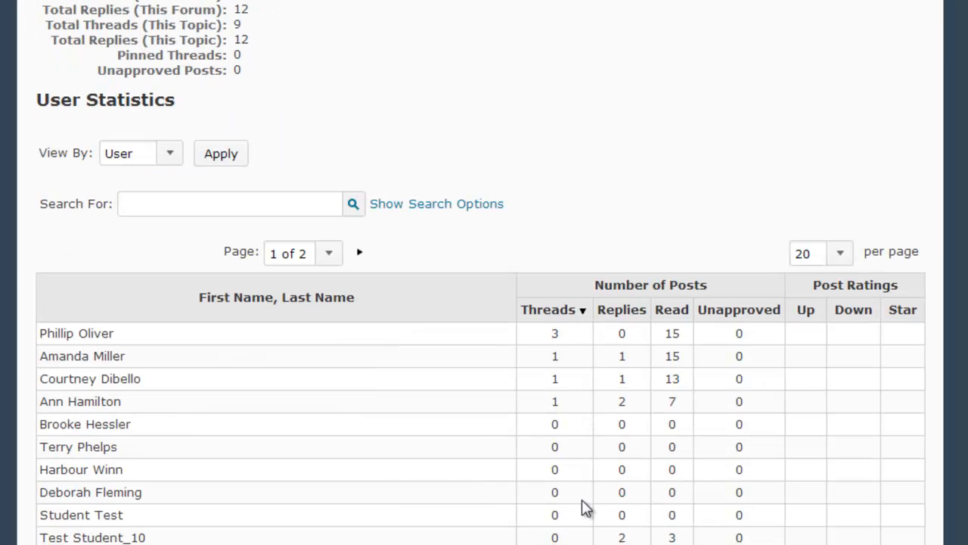
mouse_move(237, 196)
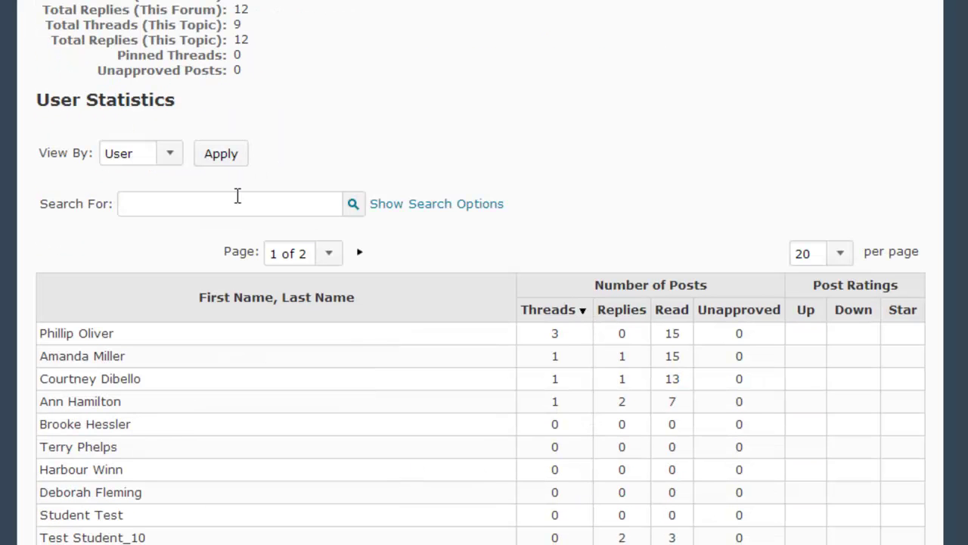
type("s")
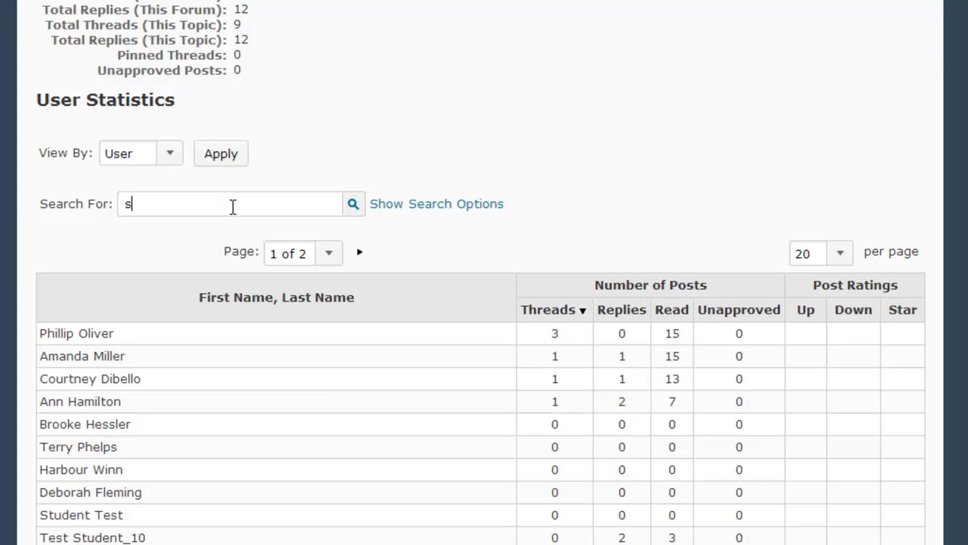
type("tudent")
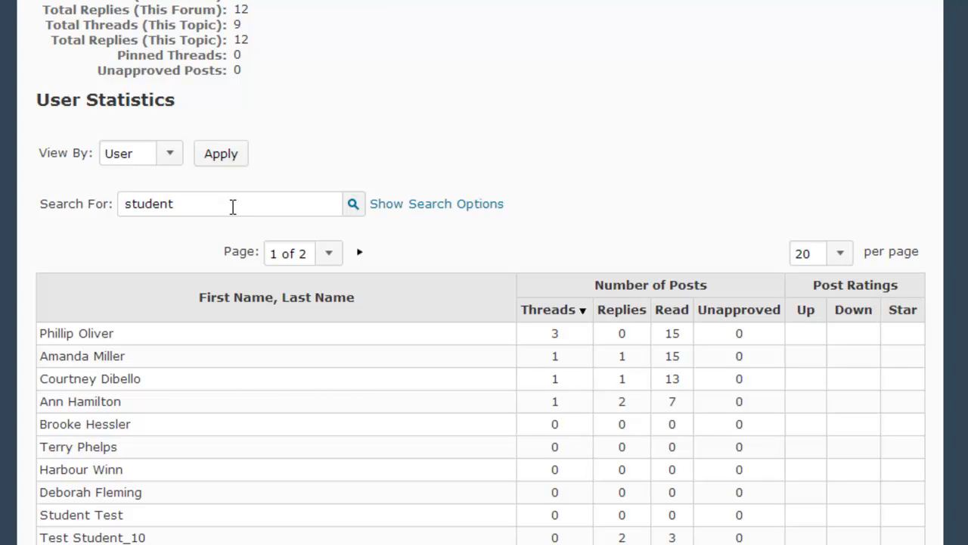
left_click(352, 203)
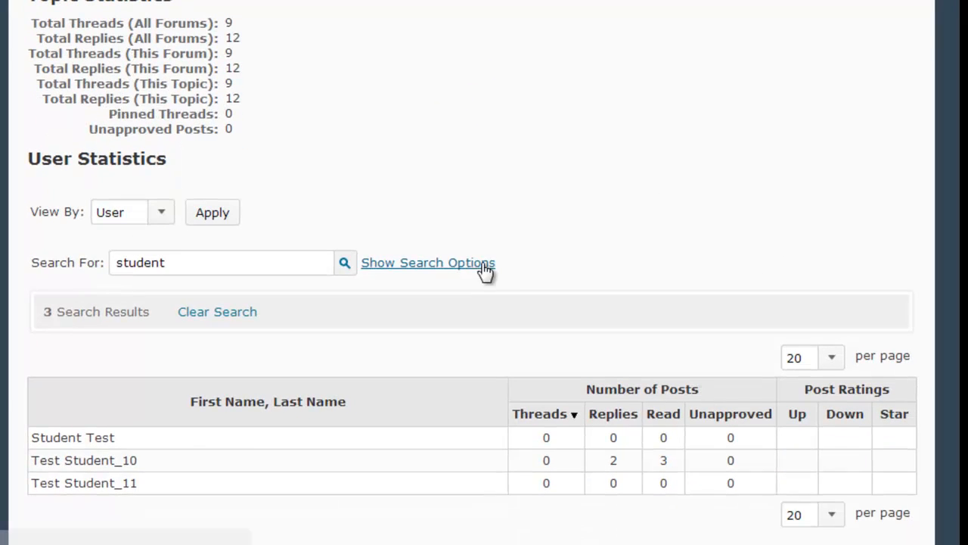
mouse_move(109, 523)
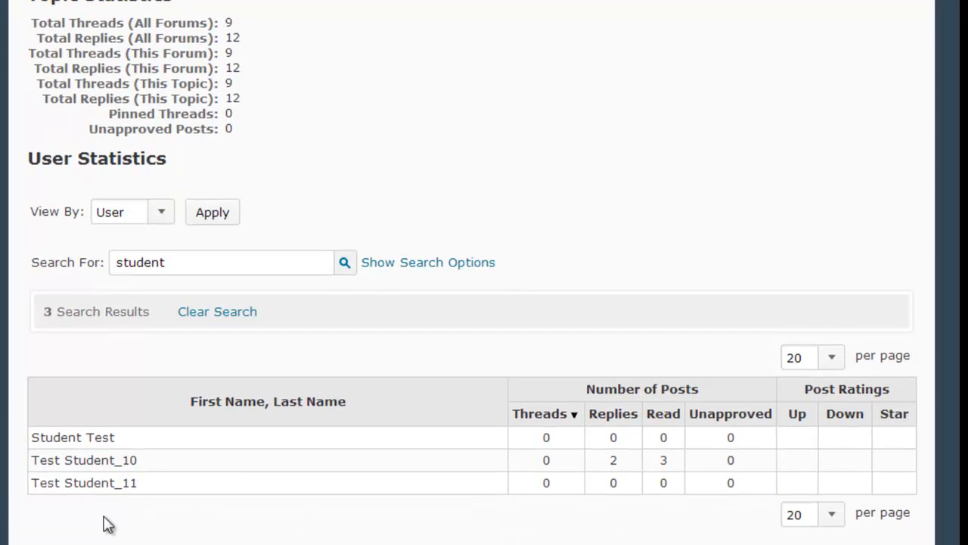
mouse_move(201, 488)
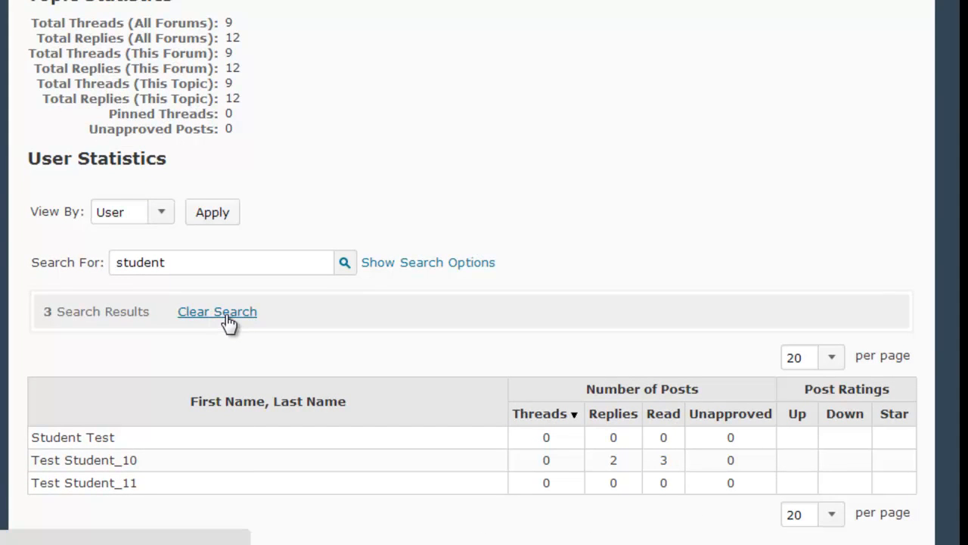
left_click(217, 311)
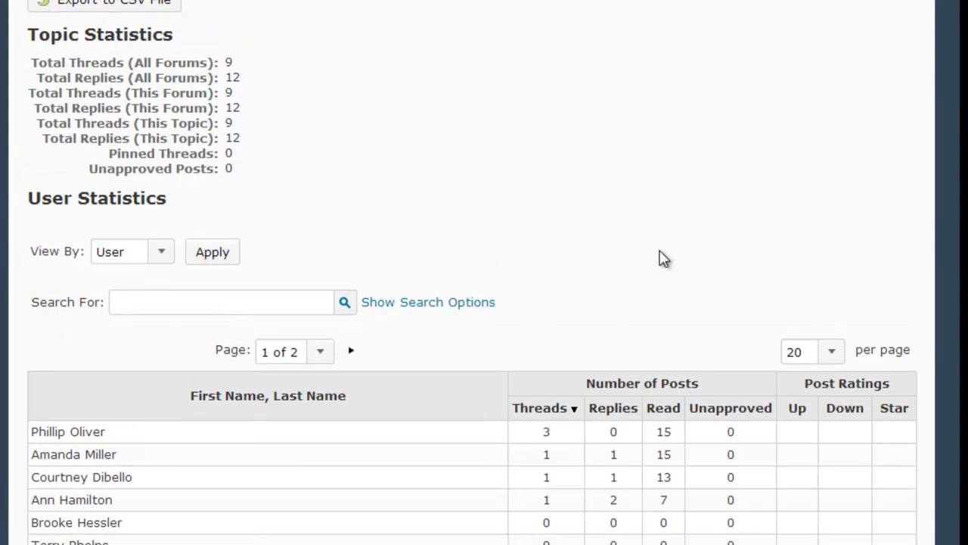
scroll("down", 3)
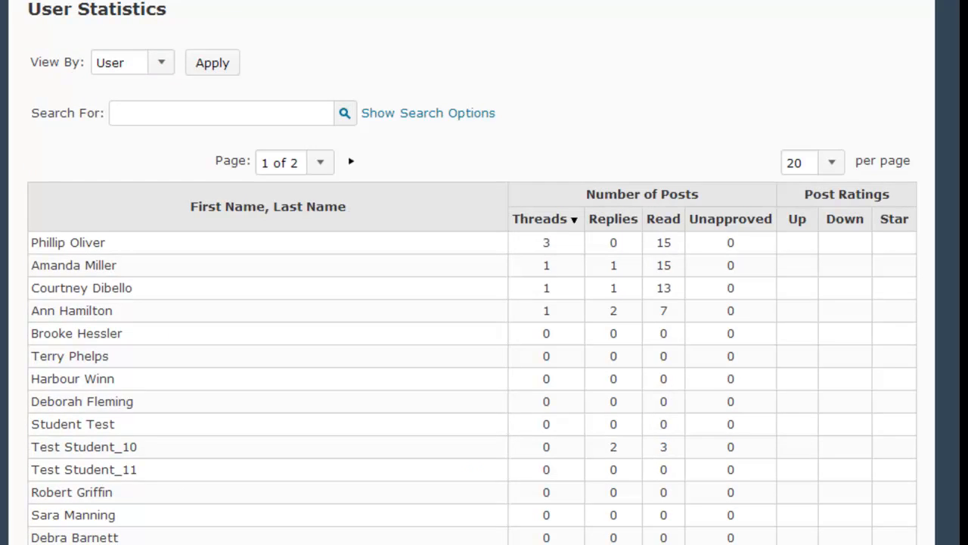